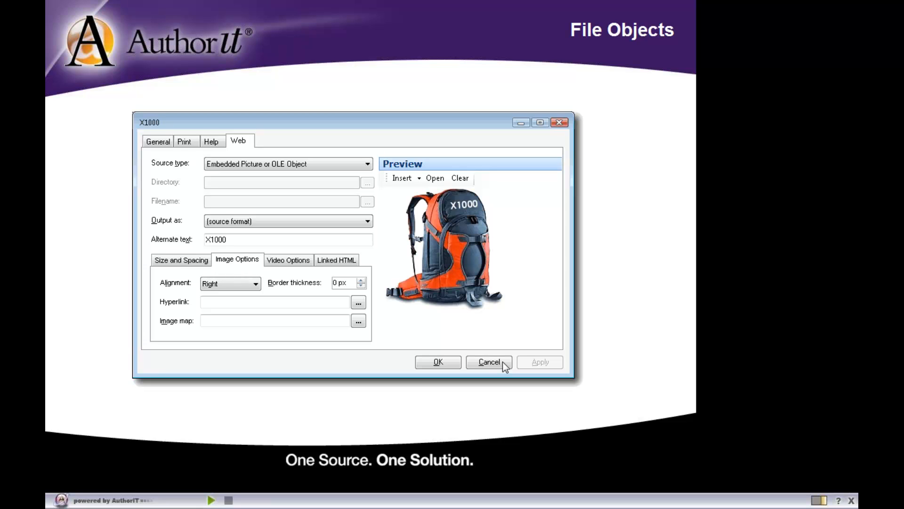
mouse_move(479, 335)
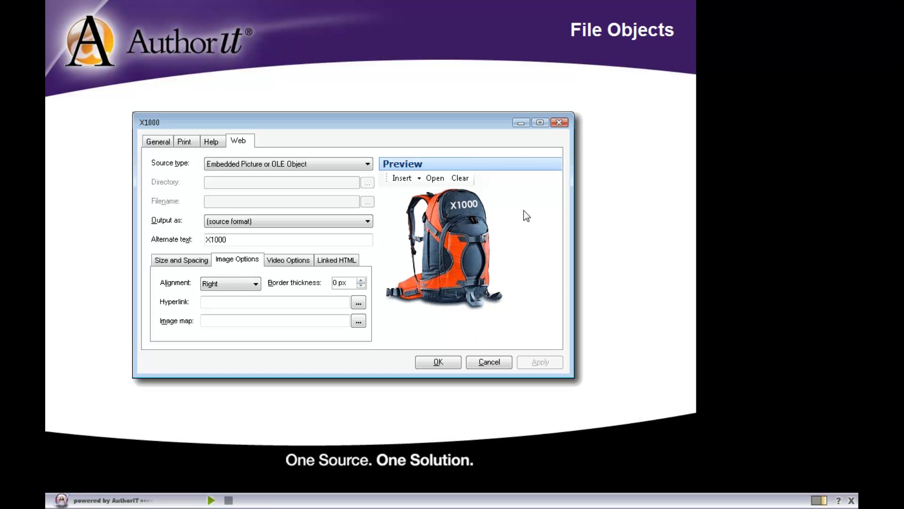
mouse_move(489, 324)
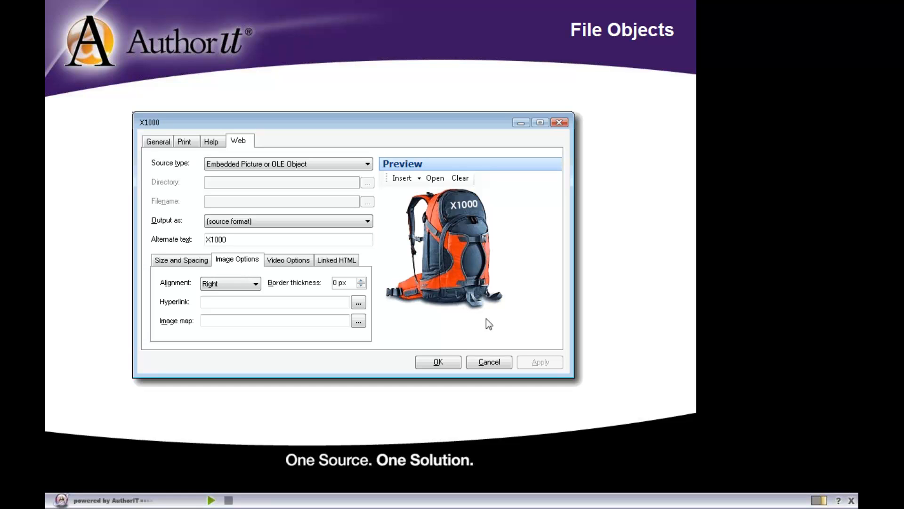
mouse_move(200, 160)
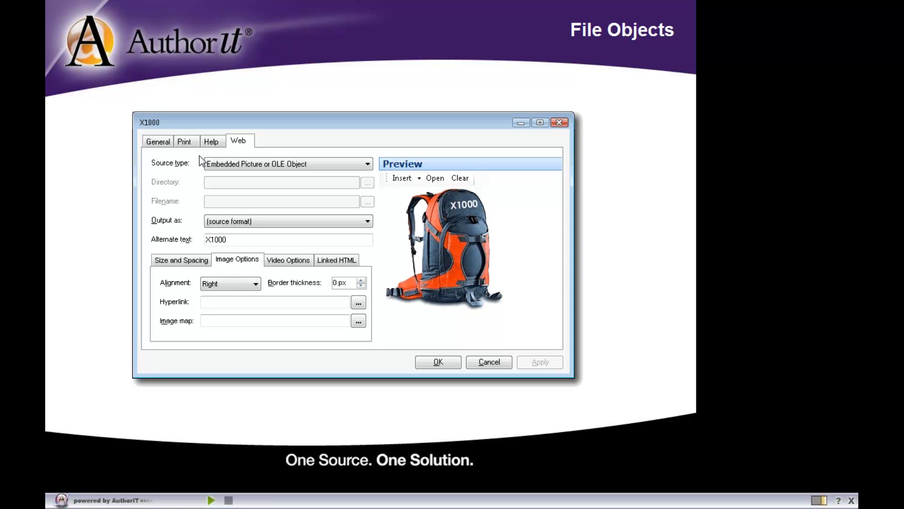
mouse_move(313, 280)
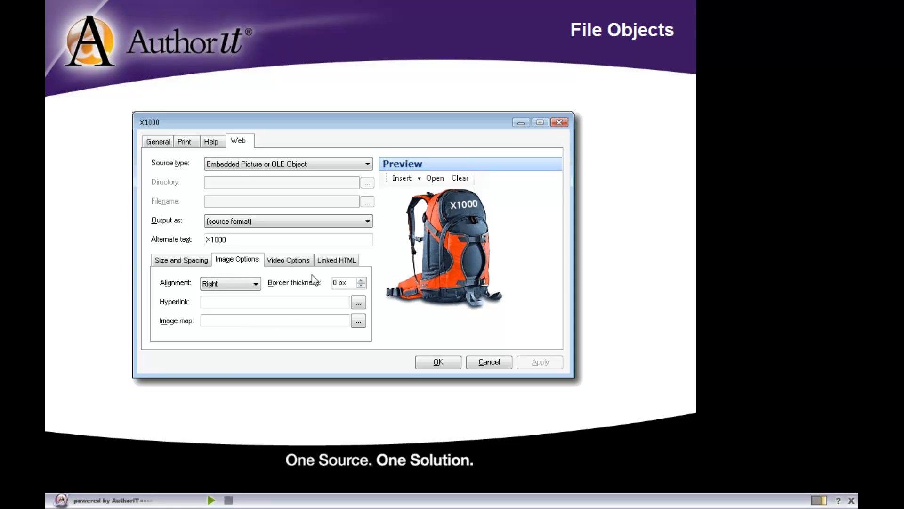
mouse_move(213, 163)
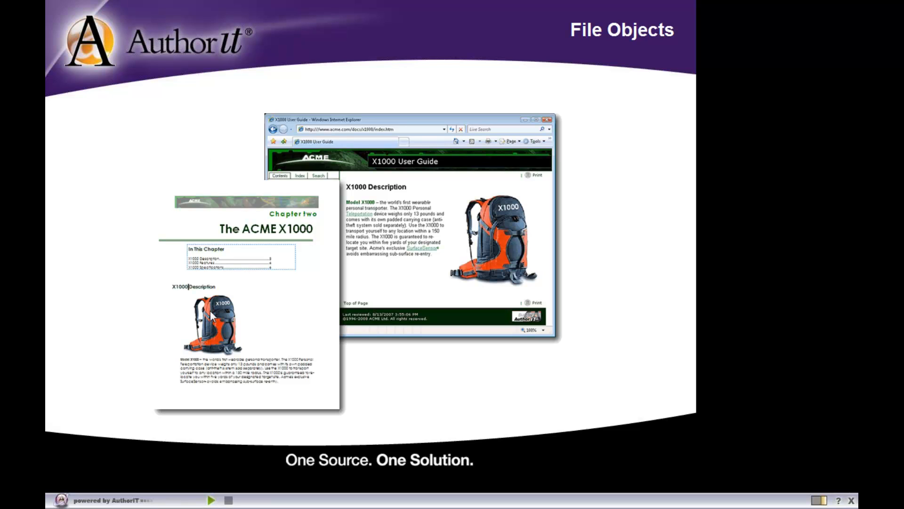
mouse_move(213, 341)
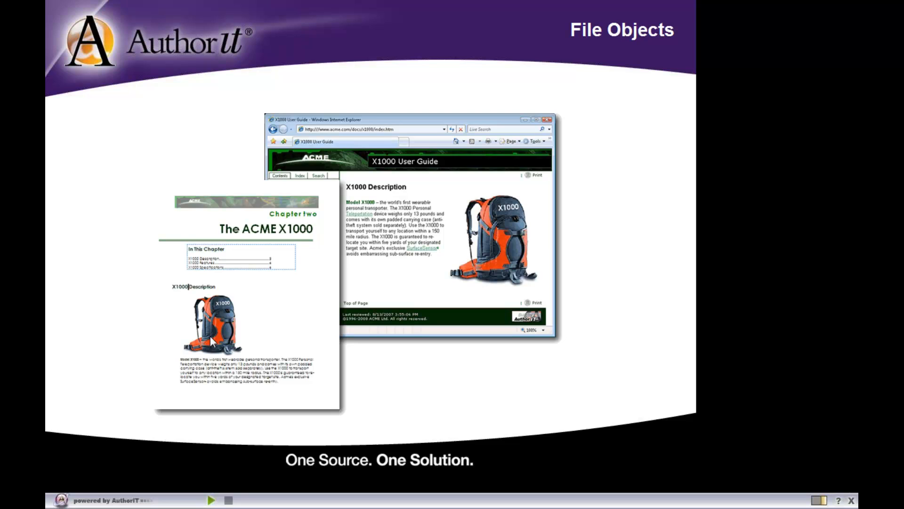
mouse_move(192, 283)
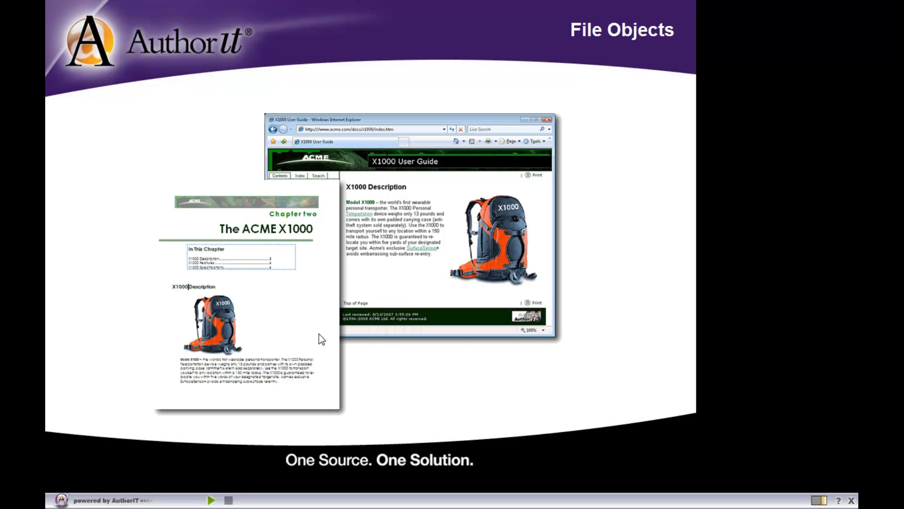
mouse_move(556, 115)
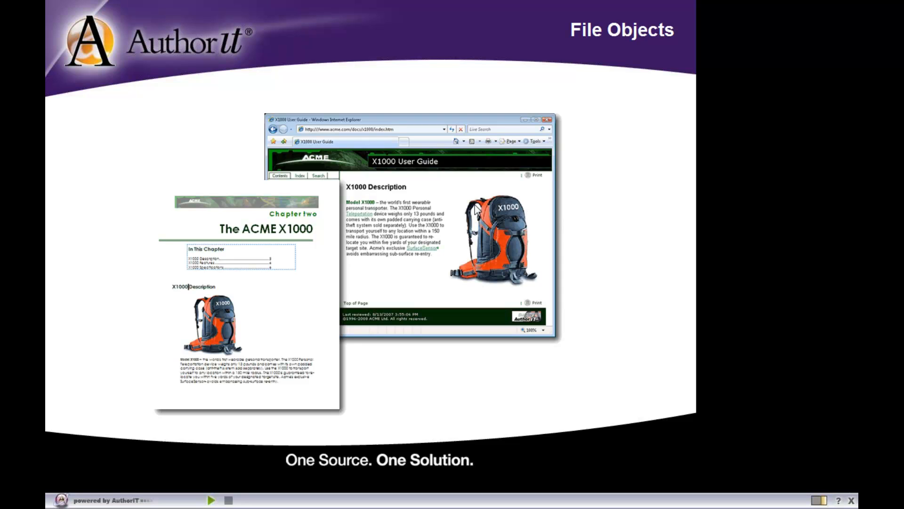
mouse_move(528, 251)
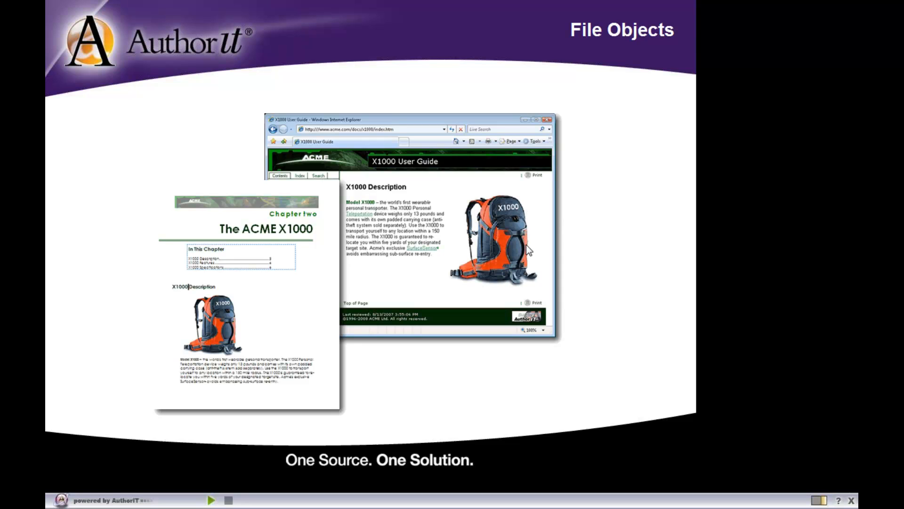